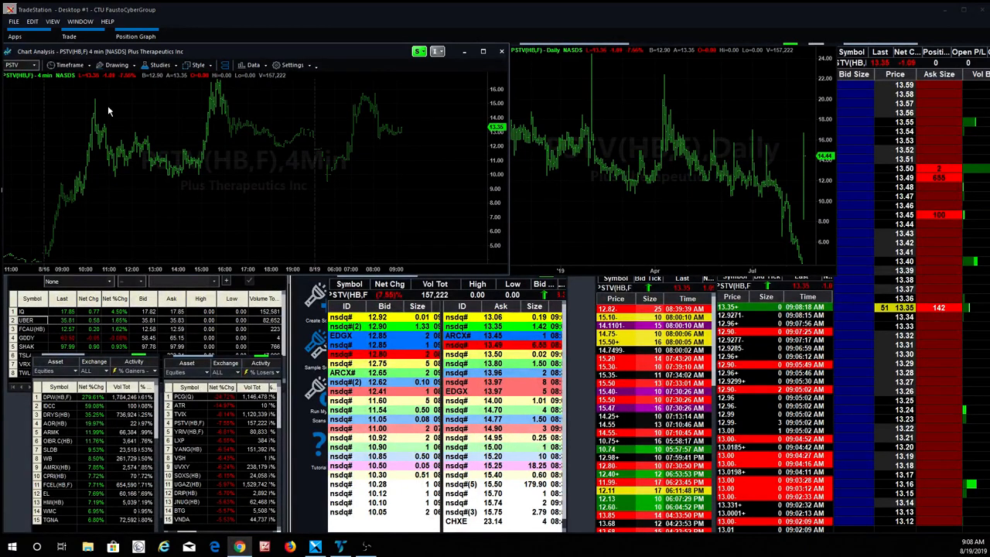
pyautogui.moveTo(322, 173)
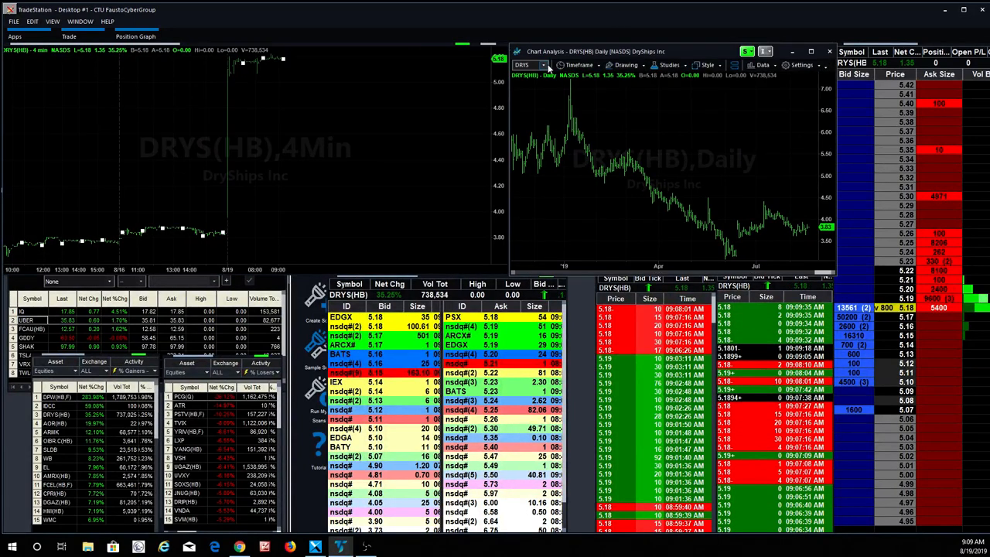
# Step: Choose a new bar interval for the daily chart from the interval list
pyautogui.click(580, 65)
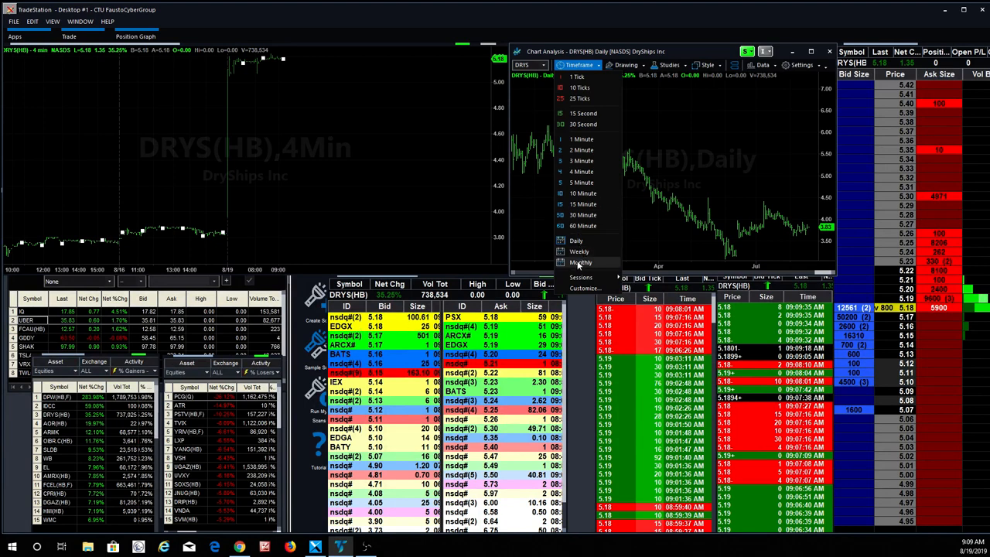
pyautogui.click(578, 263)
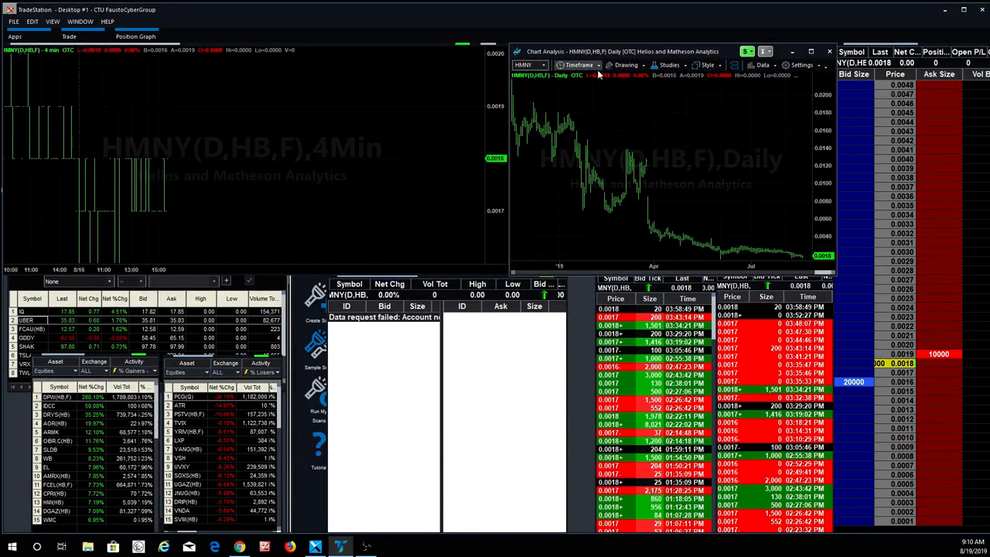
pyautogui.click(578, 65)
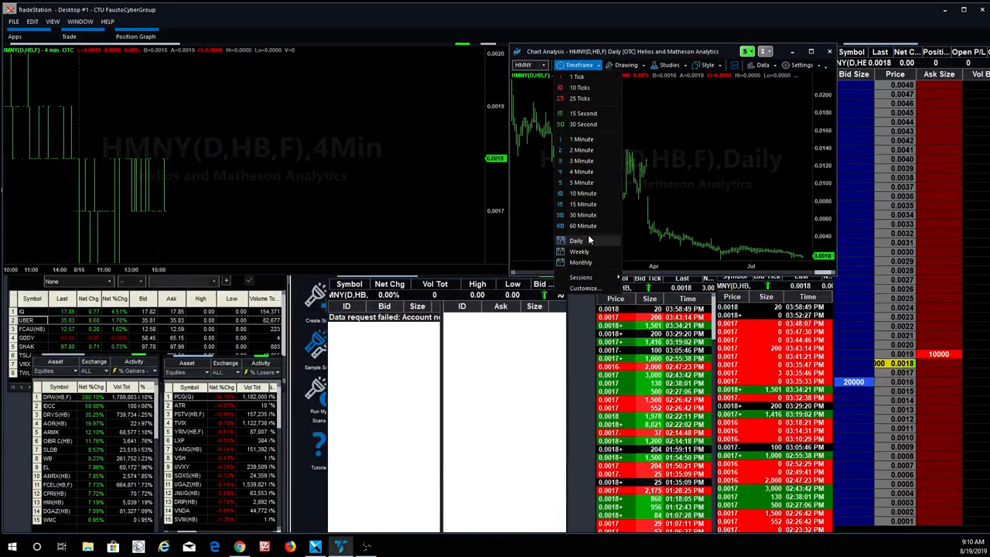
pyautogui.click(578, 251)
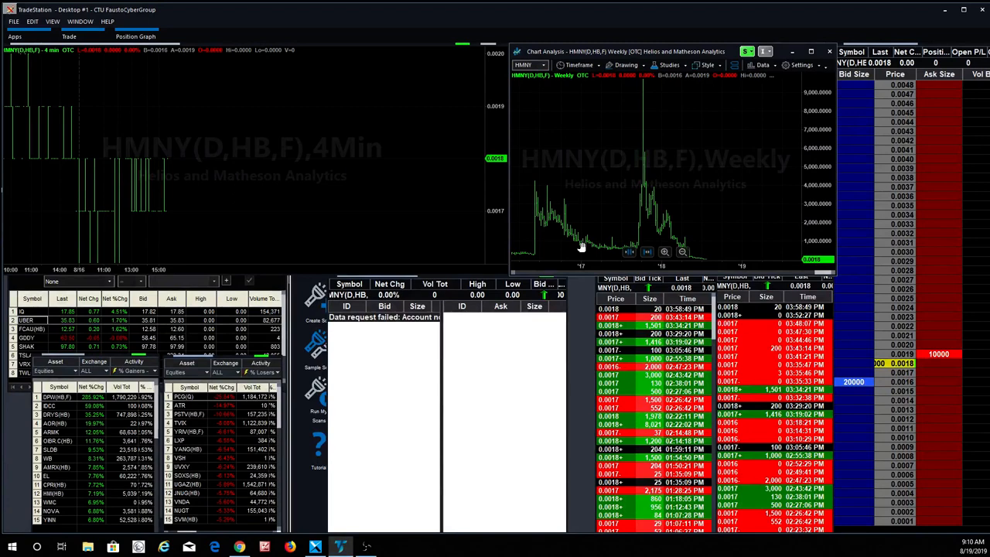
pyautogui.click(579, 65)
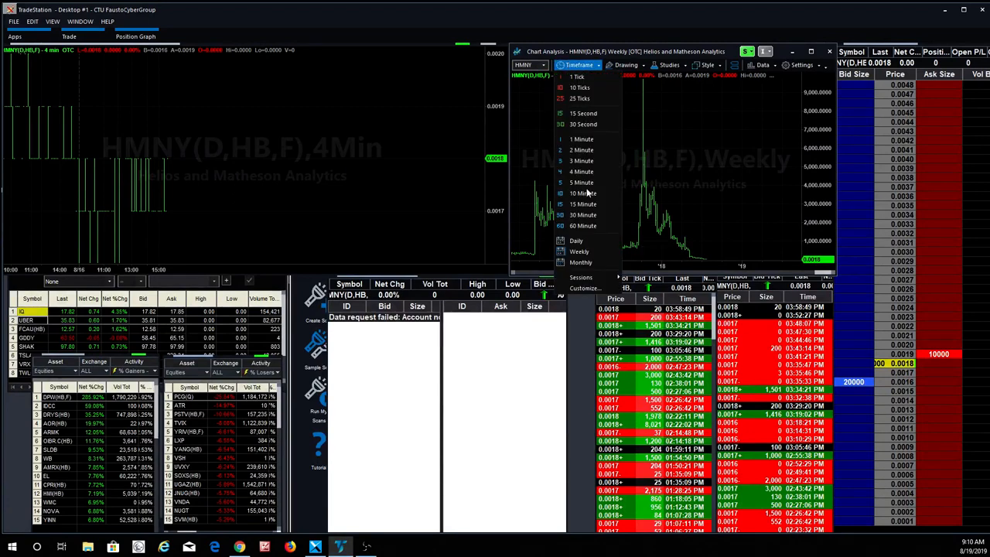
pyautogui.click(576, 241)
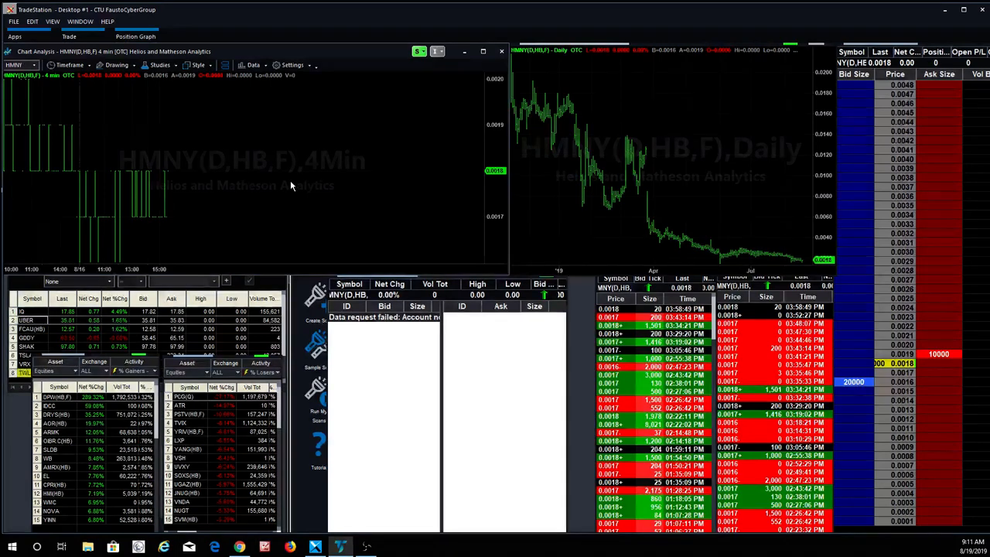
# Step: Enter 'mgen' as a symbol in the linked chart window
pyautogui.write('mgen')
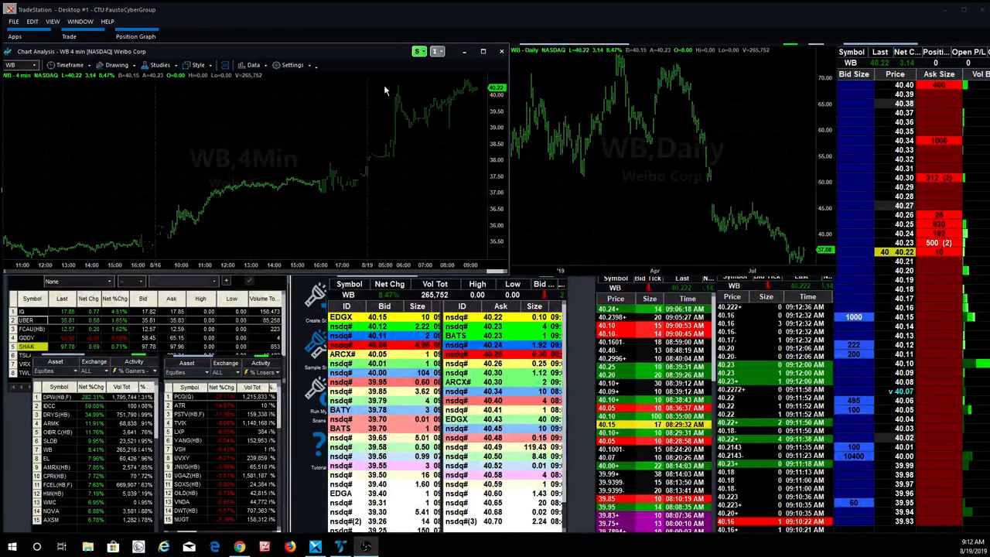
# Step: Switch the WB intraday chart from 4-minute to 3-minute bars
pyautogui.click(76, 65)
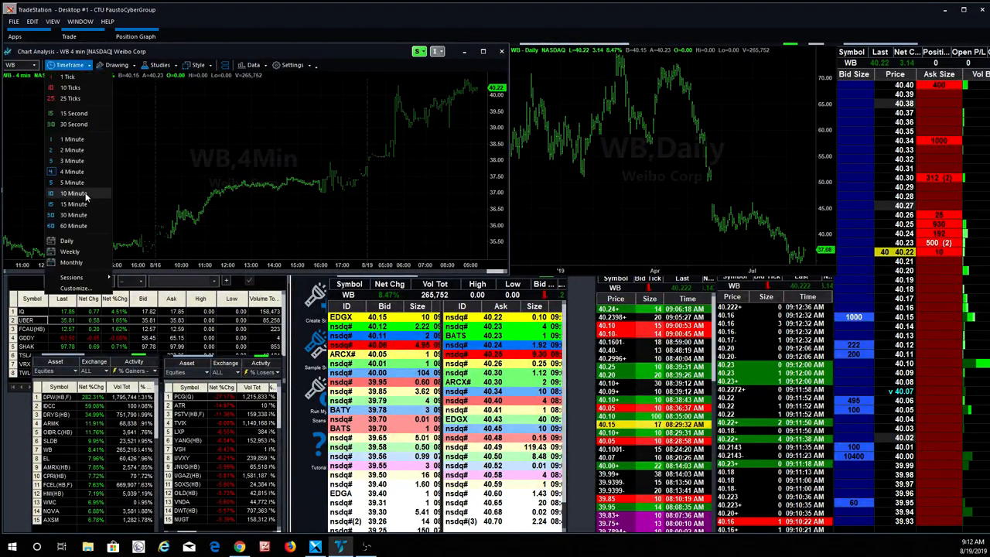
pyautogui.click(68, 161)
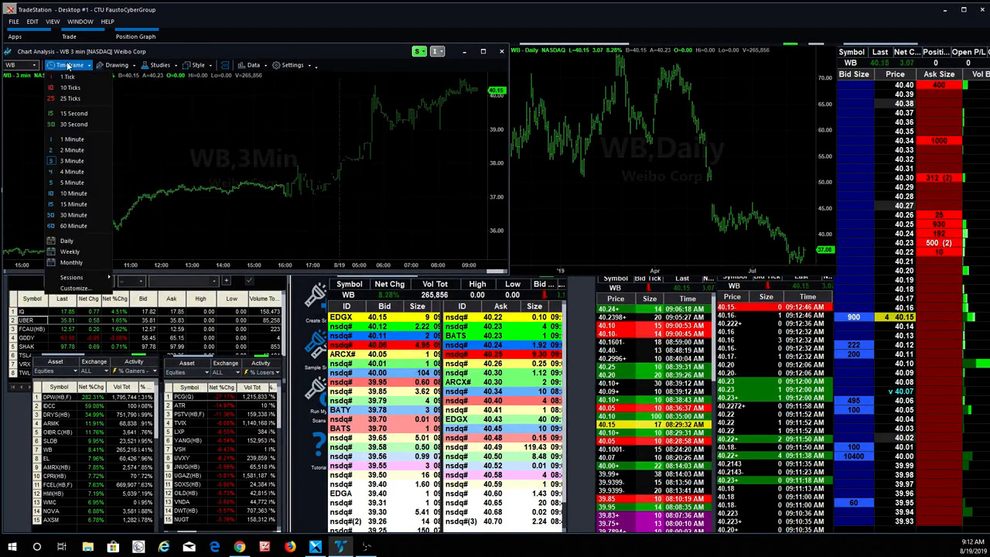
pyautogui.click(72, 161)
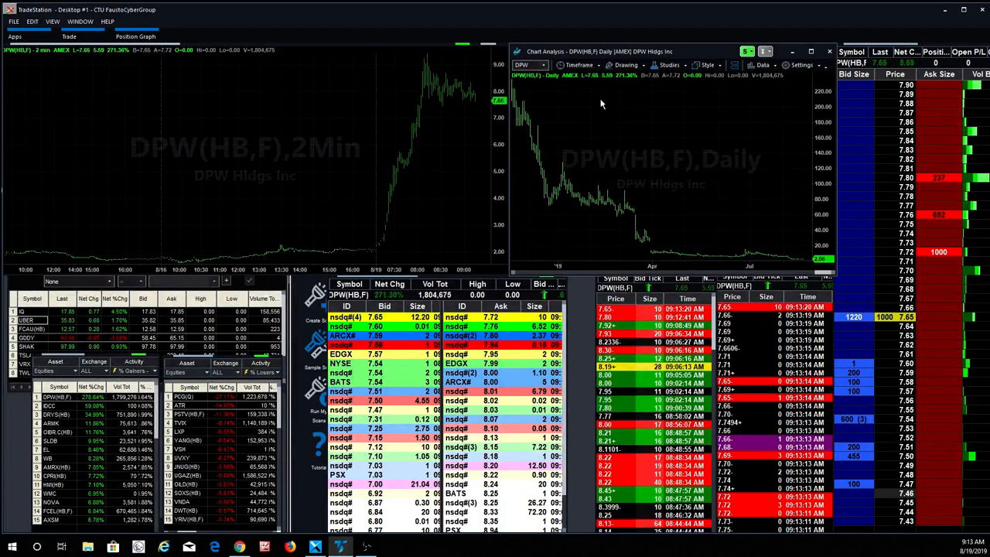
# Step: Select a different bar interval for the DPW daily chart
pyautogui.click(579, 65)
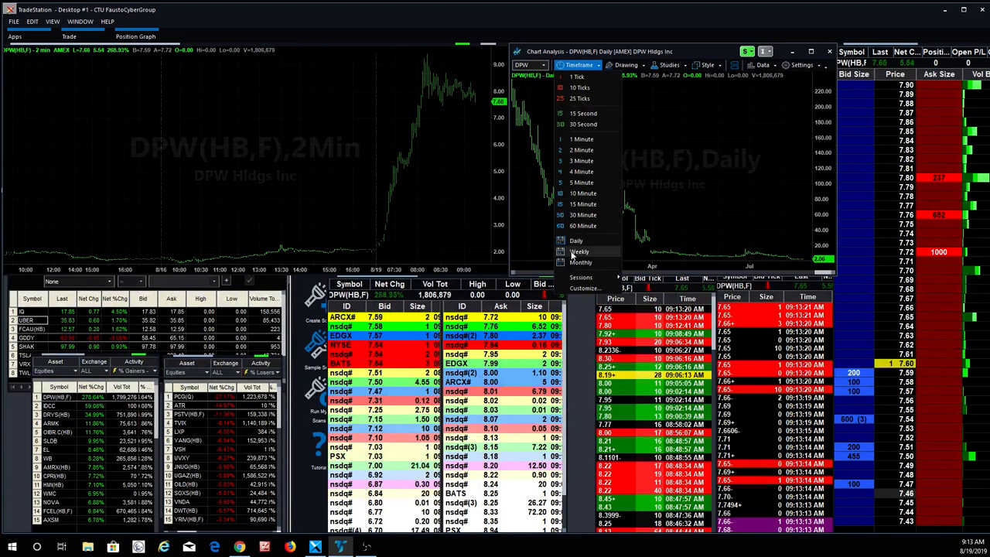
pyautogui.click(573, 250)
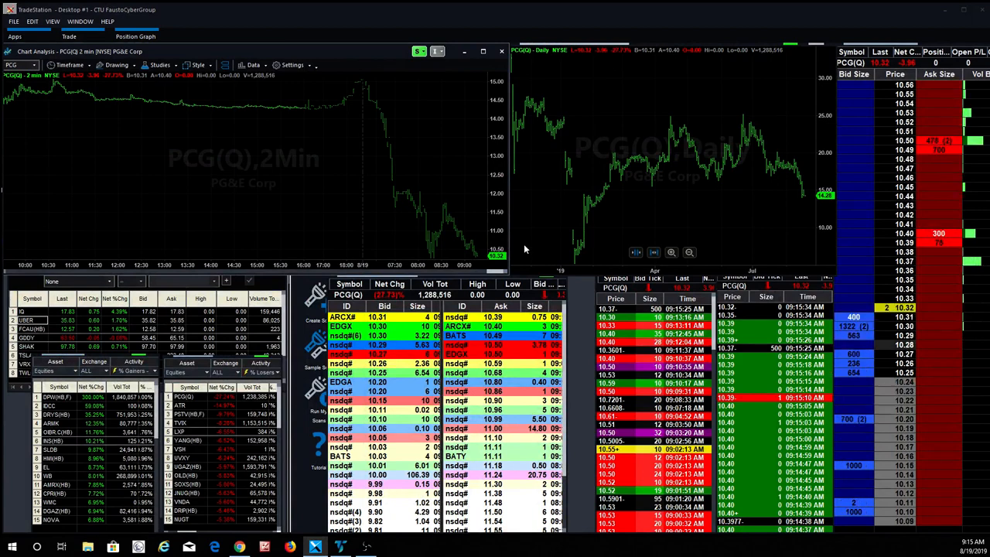
pyautogui.moveTo(439, 195)
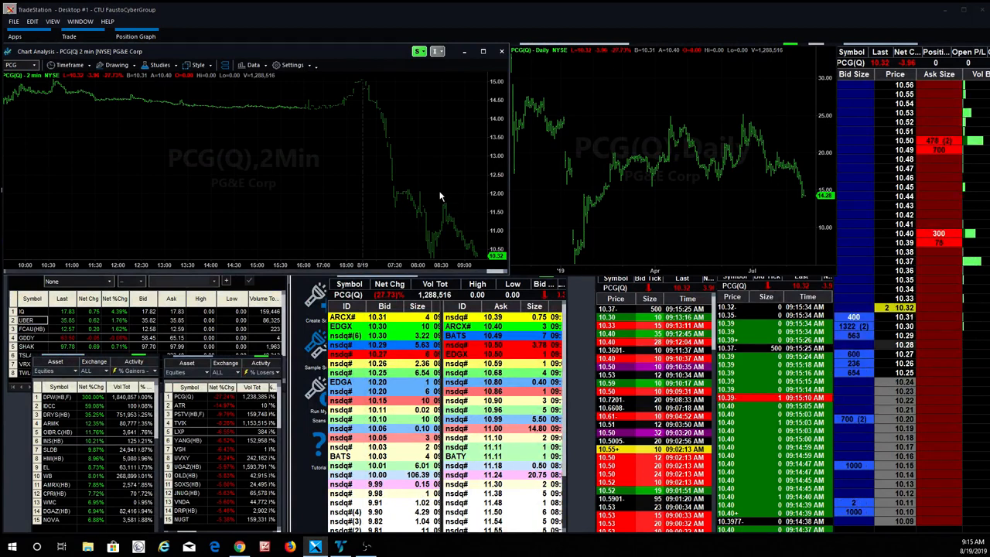